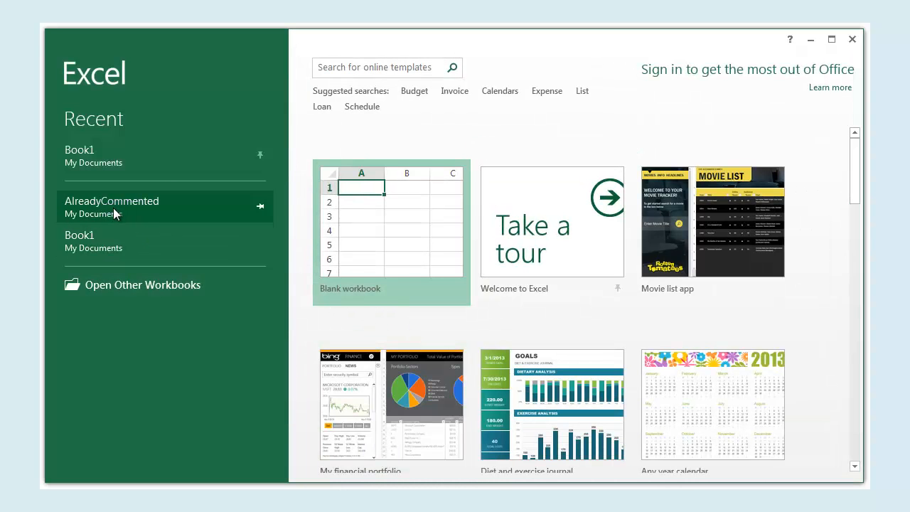
Open the AlreadyCommented workbook from the Recent list.
{"action": "left_click", "coordinate": [111, 206]}
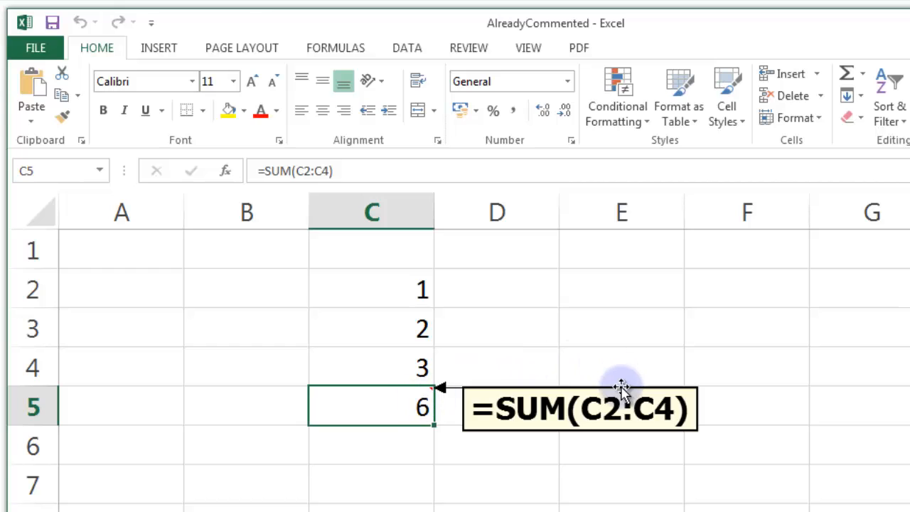
Add bold value comments to C2, C3 and C4, and move the =SUM(C2:C4) comment beside row 7.
{"action": "left_click_drag", "start_coordinate": [622, 391], "coordinate": [690, 345]}
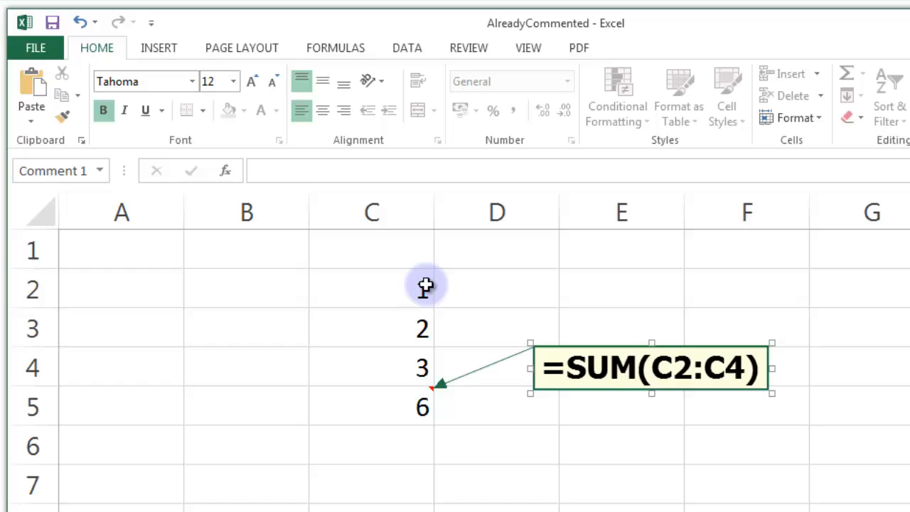
{"action": "left_click", "coordinate": [423, 288]}
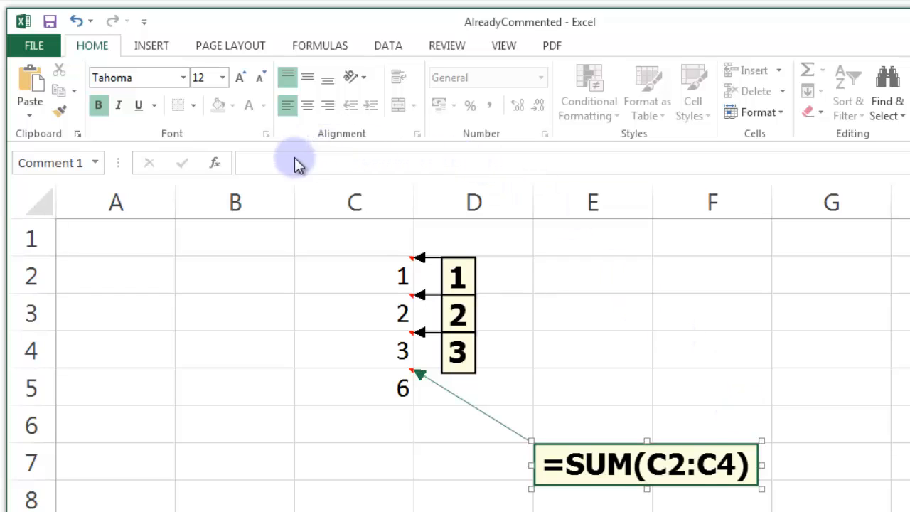
{"action": "left_click", "coordinate": [354, 387]}
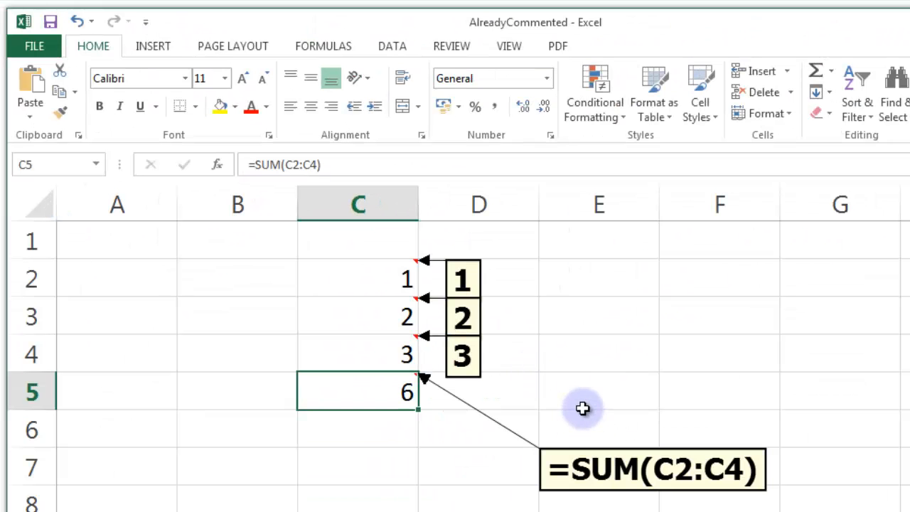
{"action": "left_click", "coordinate": [650, 469]}
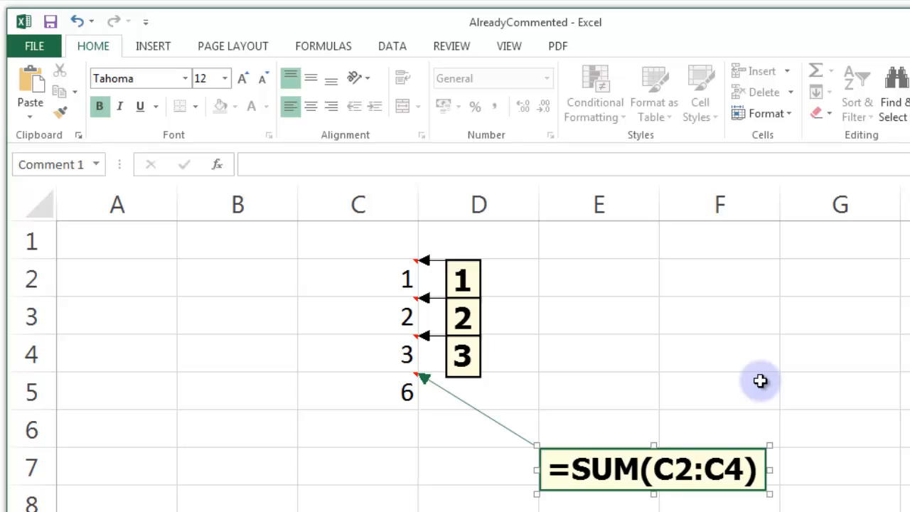
{"action": "mouse_move", "coordinate": [727, 366]}
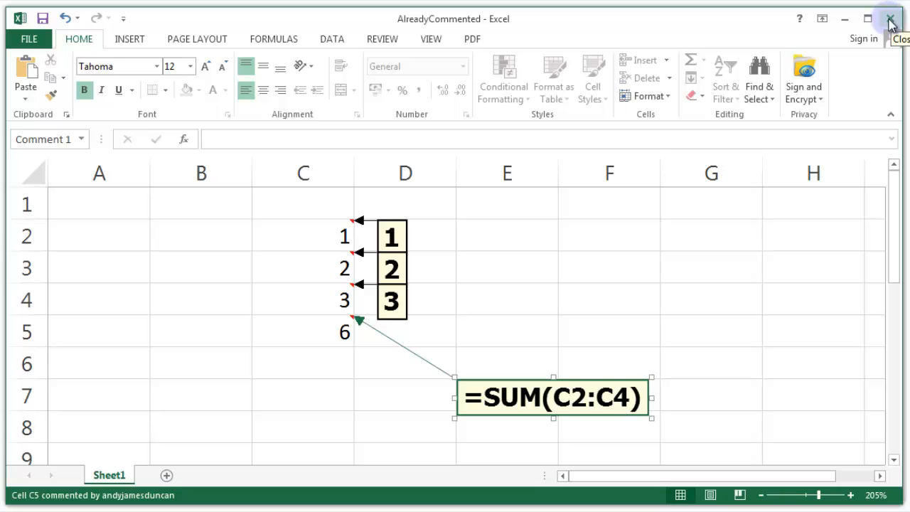
Close AlreadyCommented without saving and start a new blank workbook, Book1.
{"action": "left_click", "coordinate": [890, 19]}
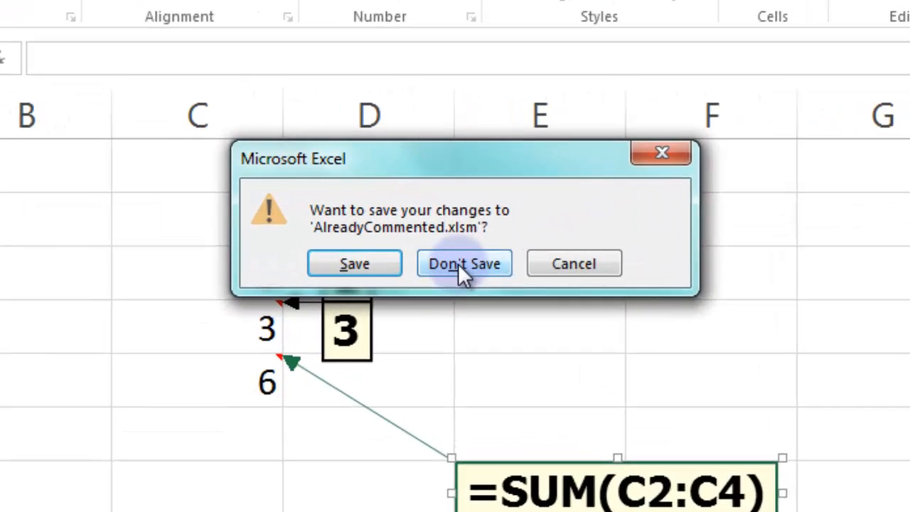
{"action": "left_click", "coordinate": [464, 263]}
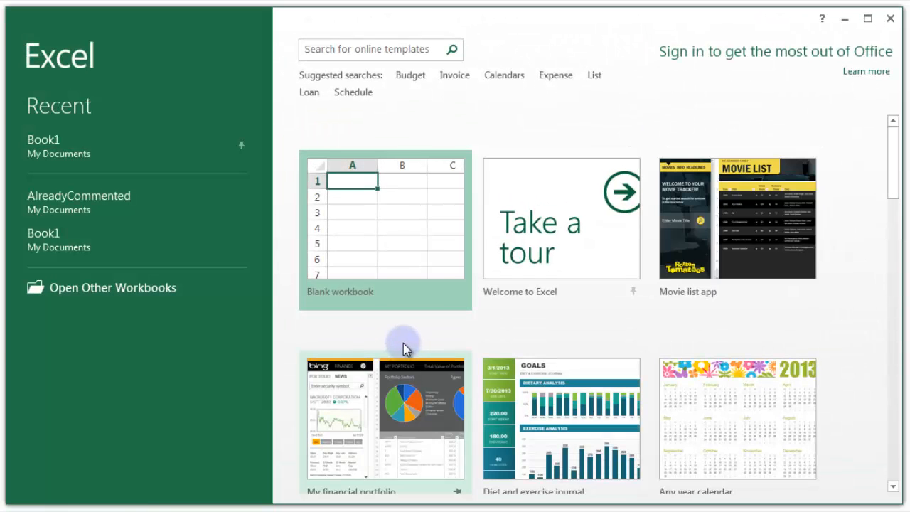
{"action": "left_click", "coordinate": [385, 228]}
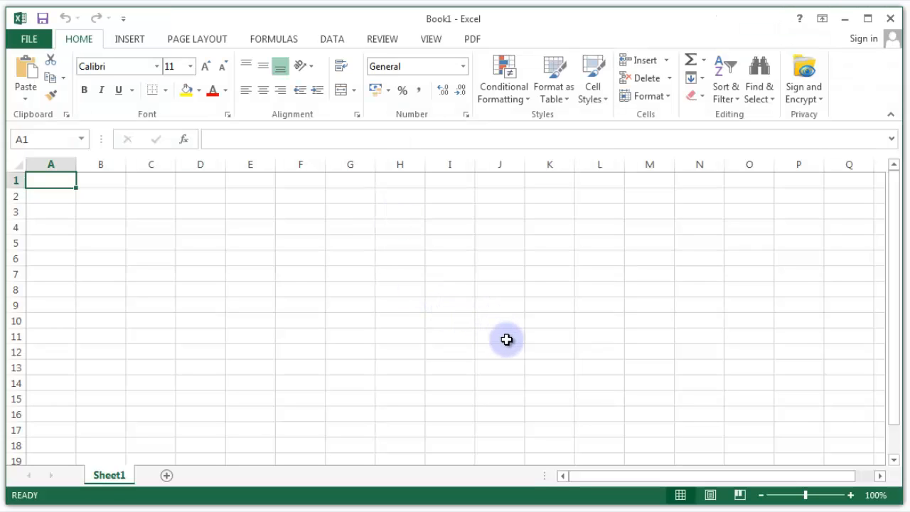
{"action": "mouse_move", "coordinate": [498, 343]}
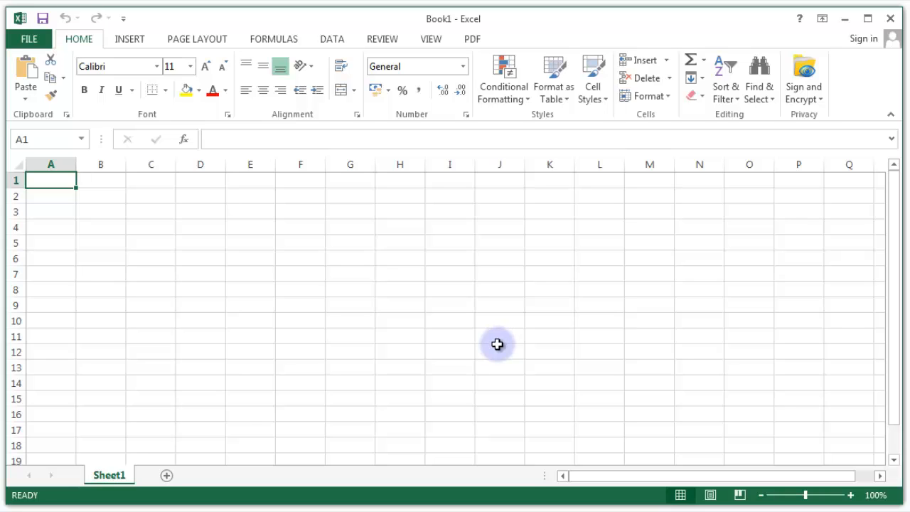
{"action": "mouse_move", "coordinate": [494, 353]}
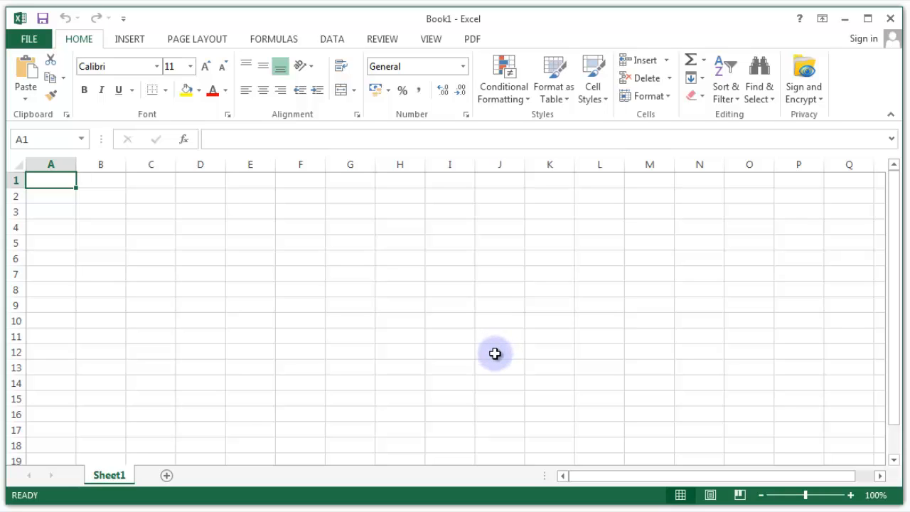
{"action": "mouse_move", "coordinate": [489, 369]}
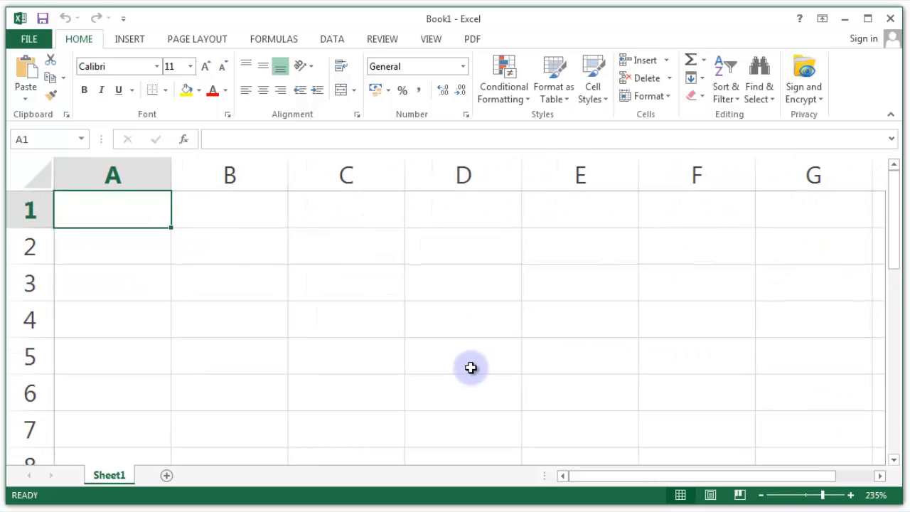
Enter 1, 2, 3 in C2:C4 and the total =SUM(C2:C4) in C5.
{"action": "left_click", "coordinate": [346, 246]}
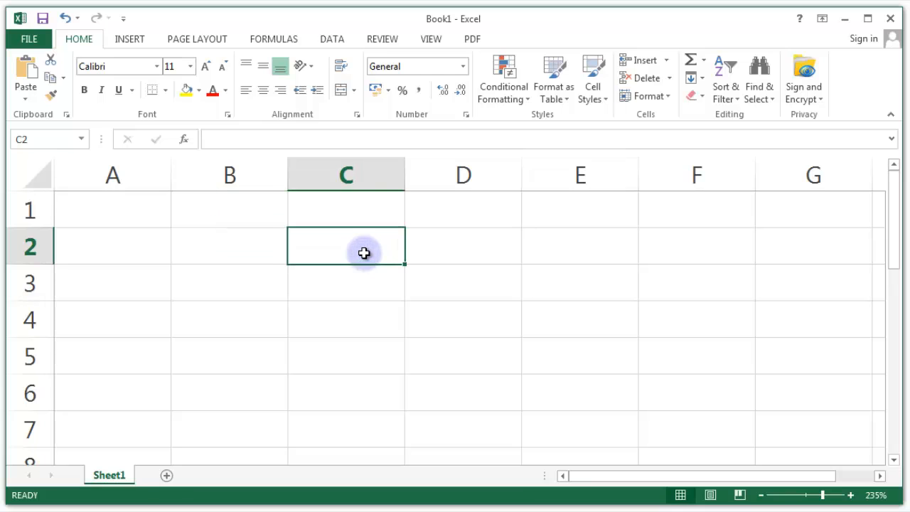
{"action": "type", "text": "3"}
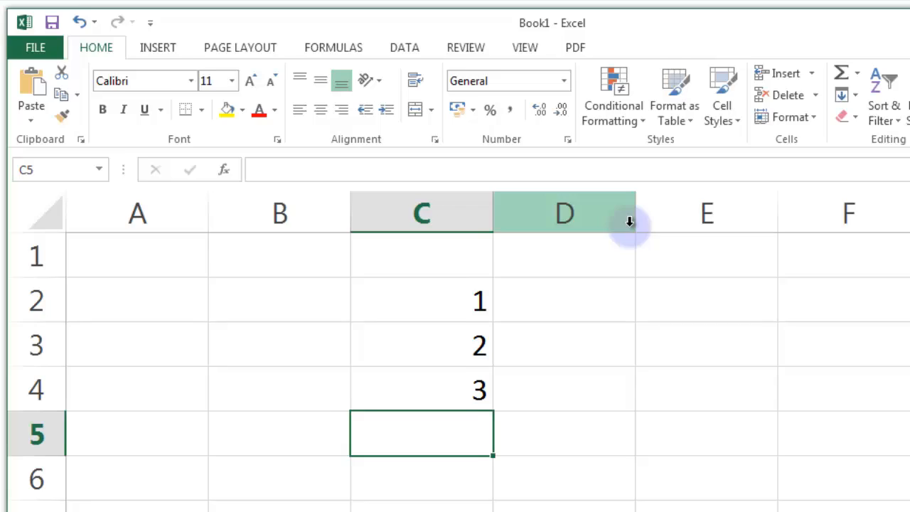
{"action": "type", "text": "=SUM(C2:C4"}
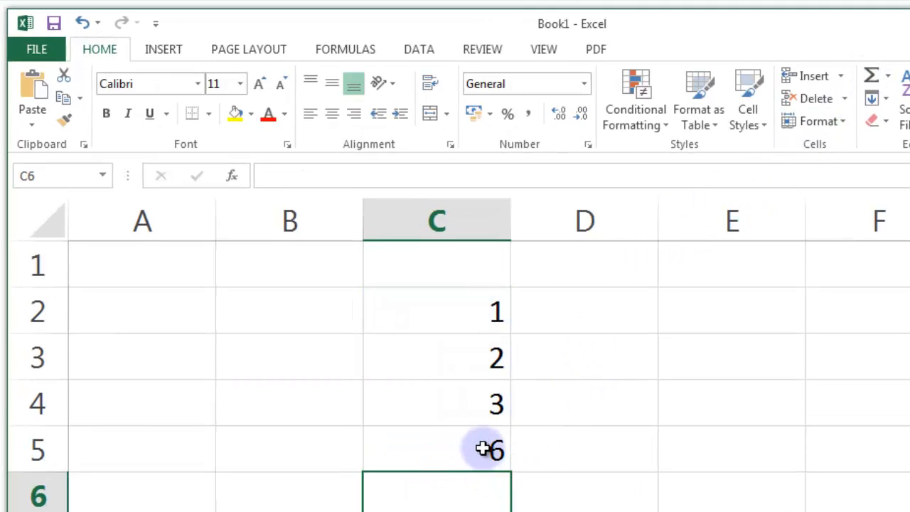
{"action": "left_click", "coordinate": [436, 448]}
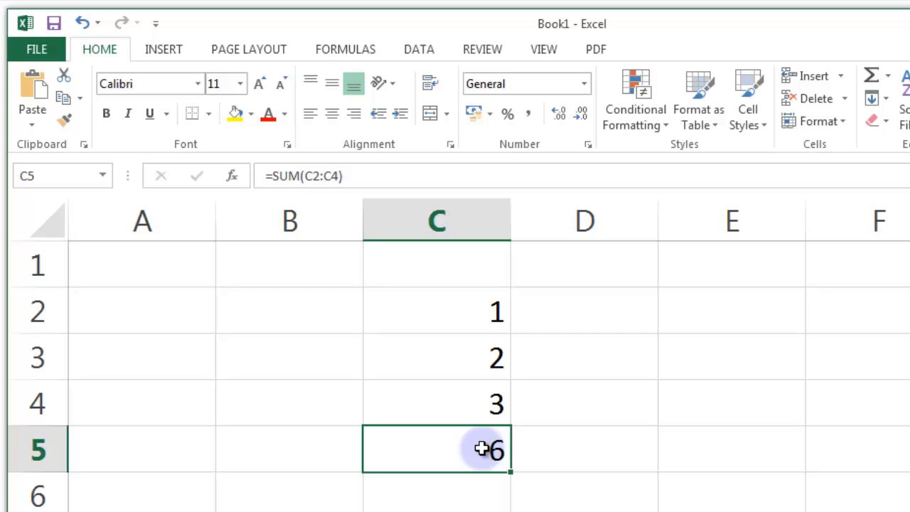
{"action": "mouse_move", "coordinate": [584, 314]}
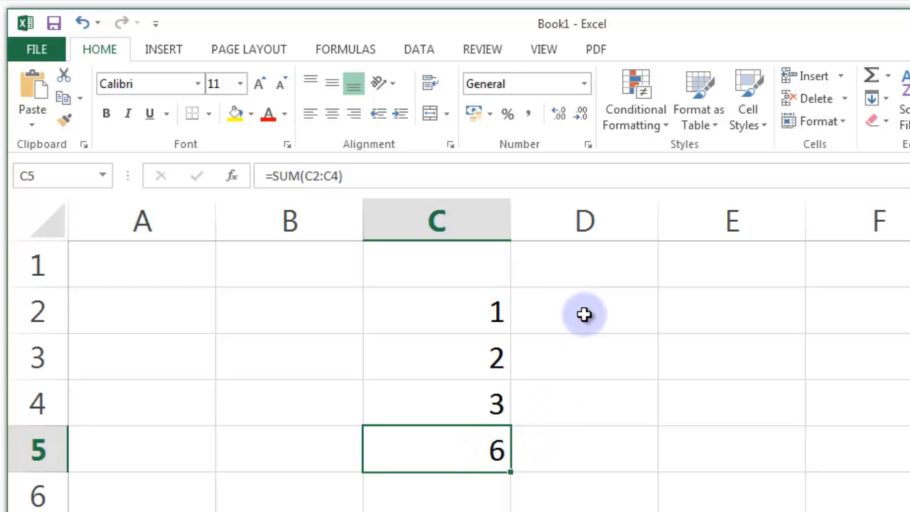
{"action": "mouse_move", "coordinate": [613, 330]}
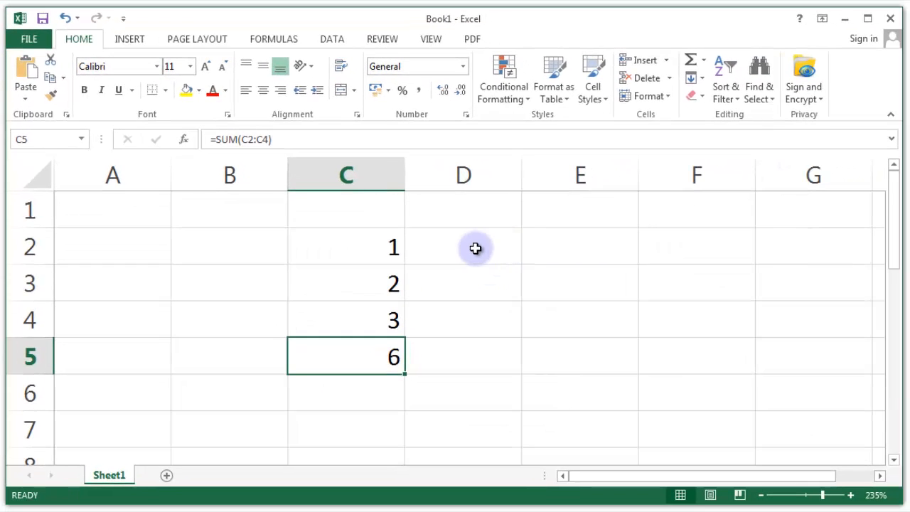
{"action": "left_click", "coordinate": [346, 318]}
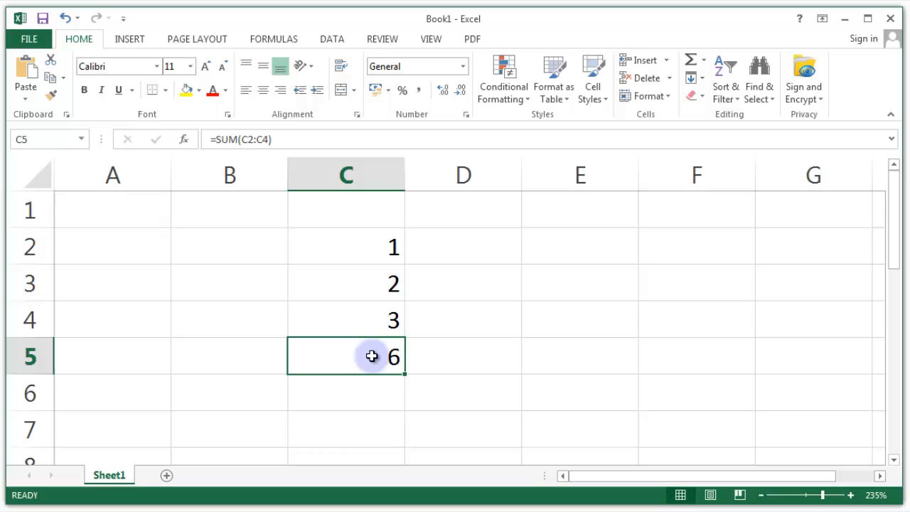
{"action": "key", "text": "alt+F11"}
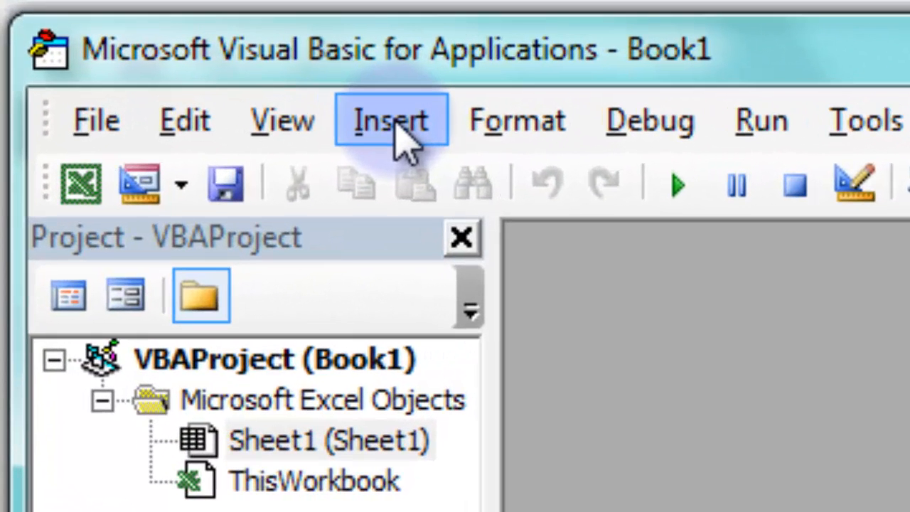
Insert a new empty Module1 into Book1's VBA project.
{"action": "left_click", "coordinate": [390, 120]}
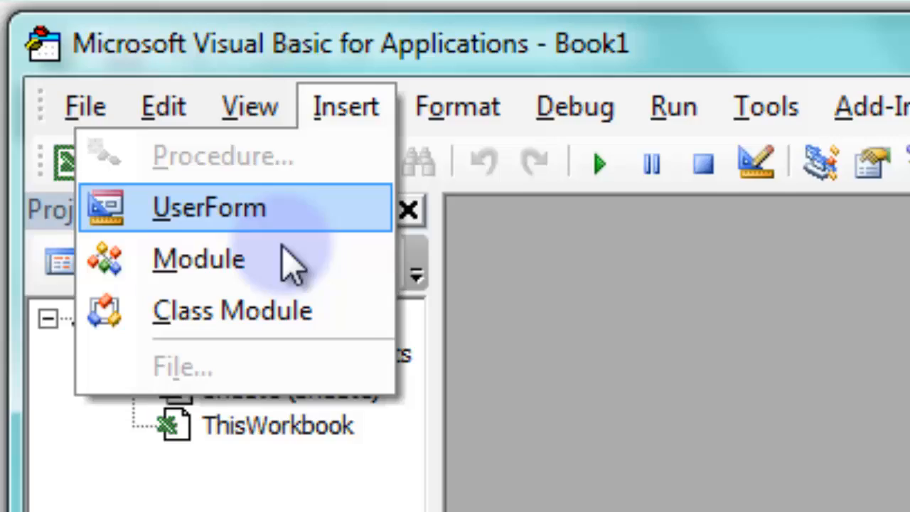
{"action": "left_click", "coordinate": [199, 258]}
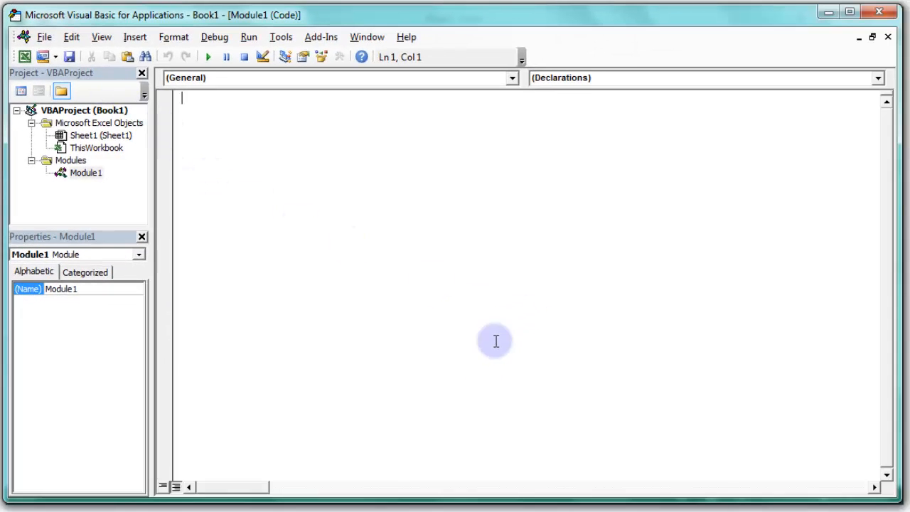
{"action": "mouse_move", "coordinate": [398, 447]}
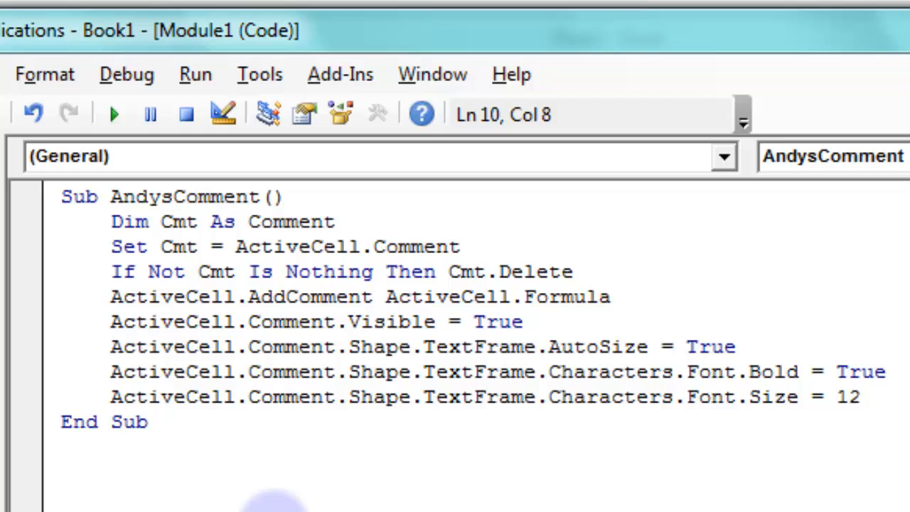
Write AndysComment, adding ActiveCell.Formula as a visible, autosized, bold 12pt comment.
{"action": "left_click", "coordinate": [148, 422]}
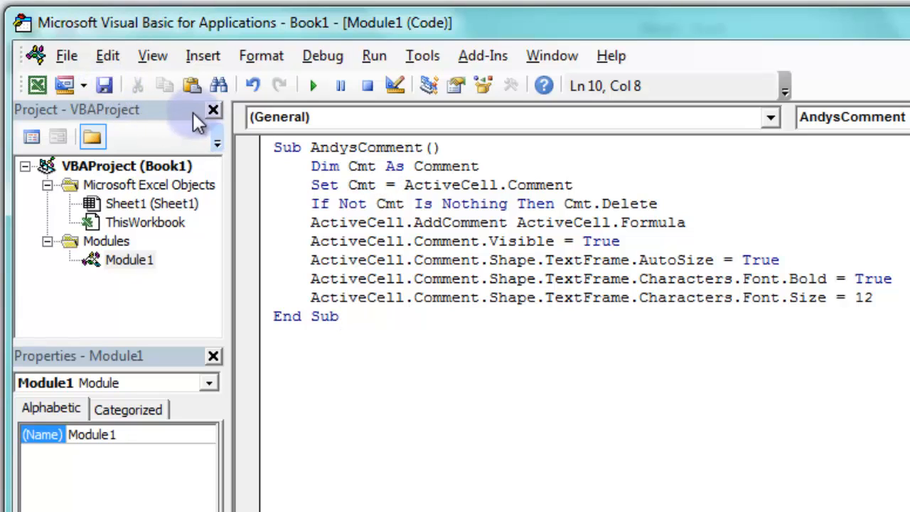
{"action": "mouse_move", "coordinate": [104, 86]}
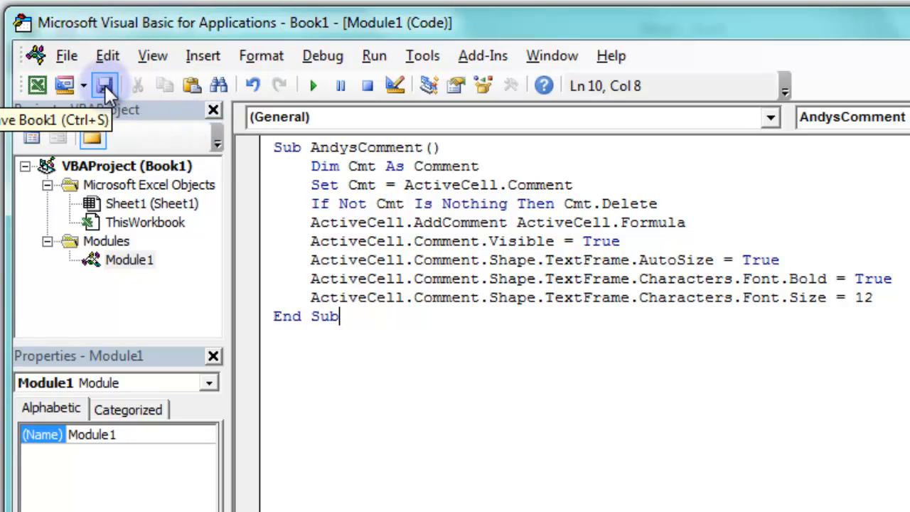
Save as macro-enabled Book1.xlsm, replacing the existing file, and close the VBA editor.
{"action": "left_click", "coordinate": [105, 85]}
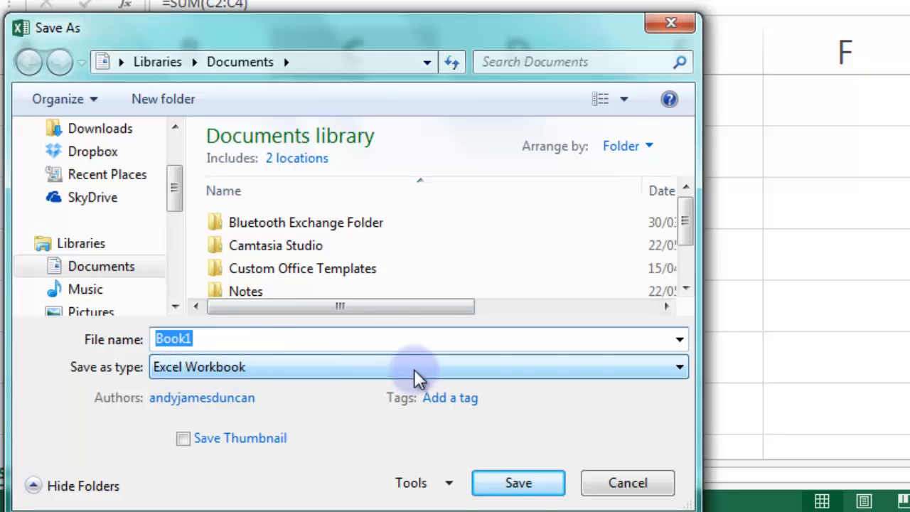
{"action": "left_click", "coordinate": [677, 367]}
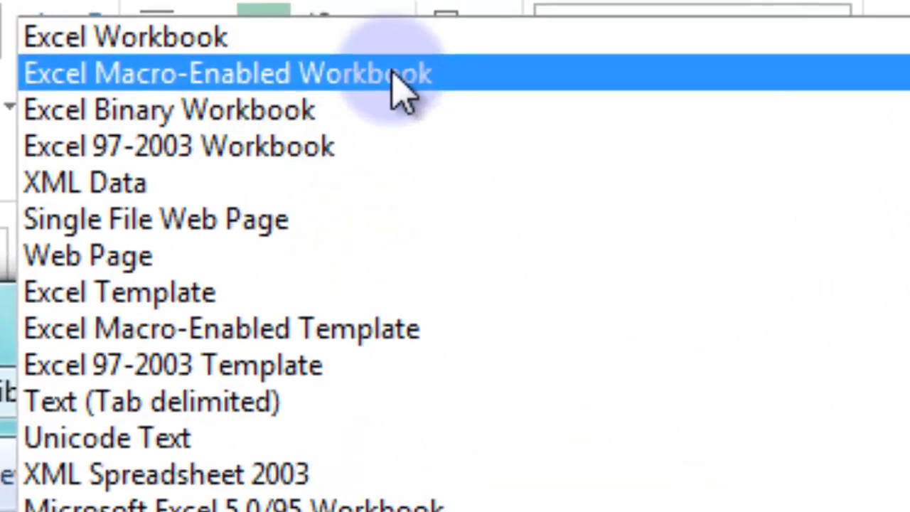
{"action": "left_click", "coordinate": [227, 73]}
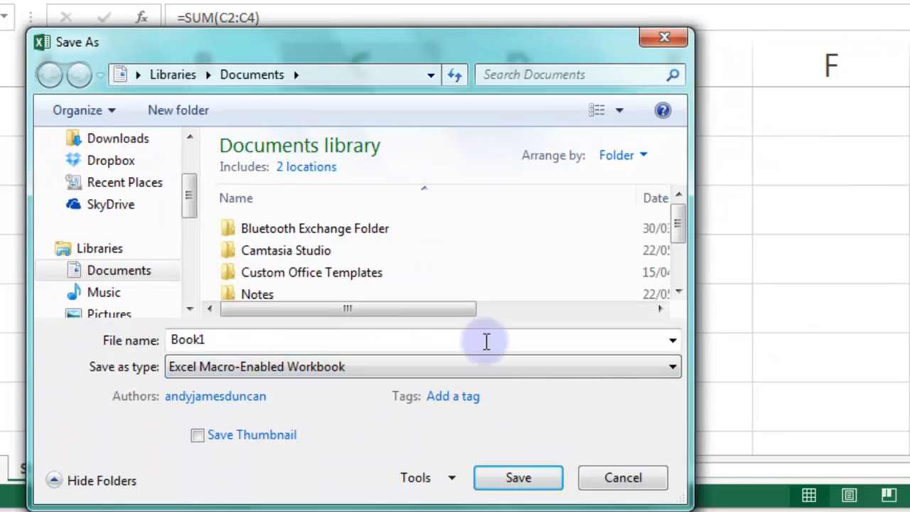
{"action": "left_click", "coordinate": [518, 477]}
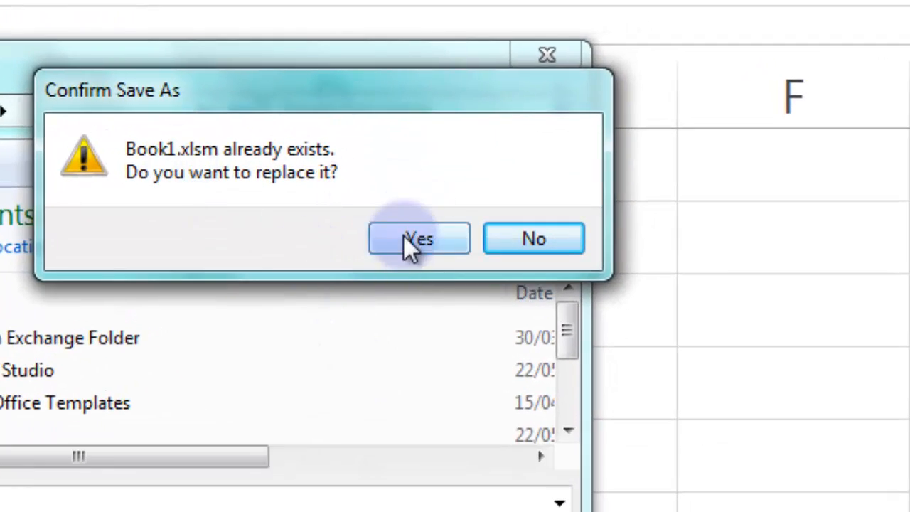
{"action": "left_click", "coordinate": [418, 238]}
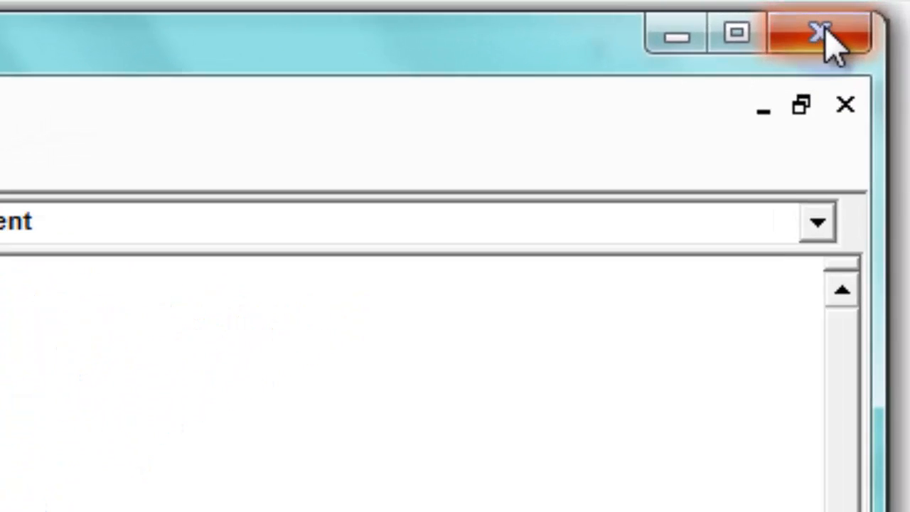
{"action": "mouse_move", "coordinate": [817, 32]}
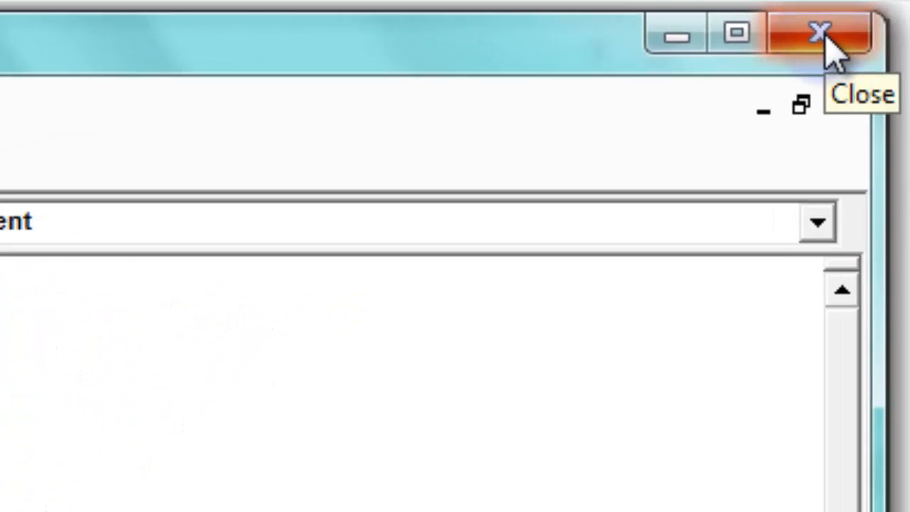
{"action": "left_click", "coordinate": [821, 32]}
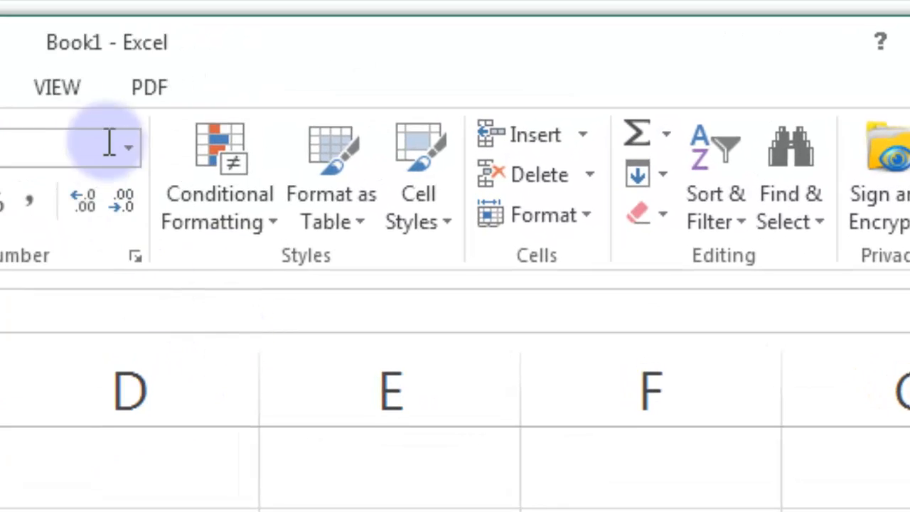
Give AndysComment shortcut Ctrl+J and description 'Comment Excel Cells with VBA'.
{"action": "left_click", "coordinate": [57, 87]}
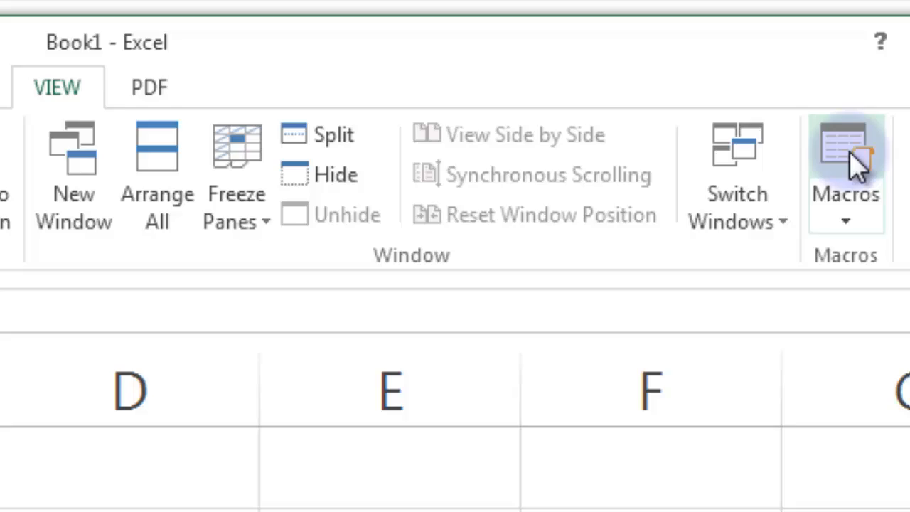
{"action": "left_click", "coordinate": [846, 150]}
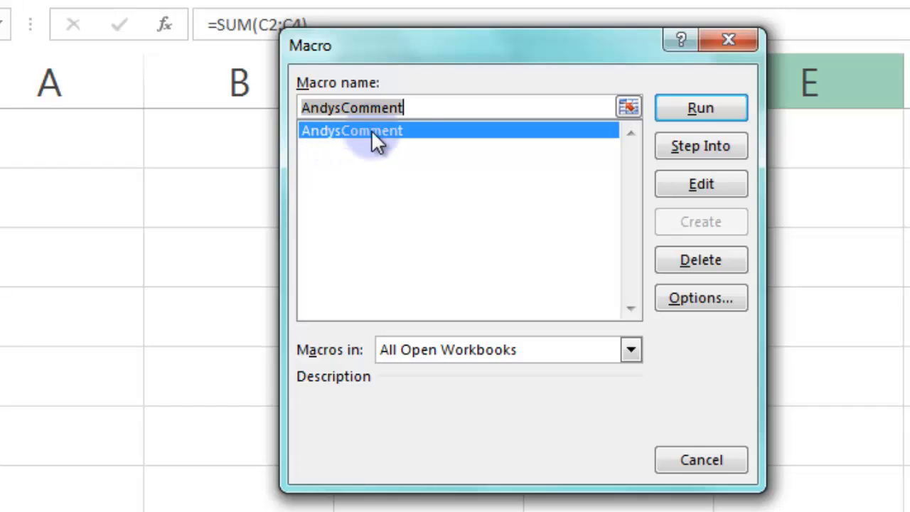
{"action": "mouse_move", "coordinate": [423, 139]}
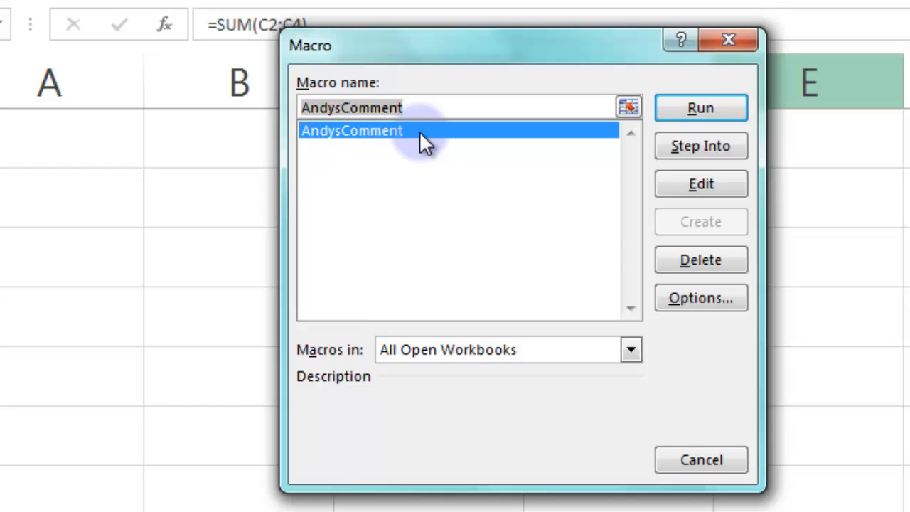
{"action": "left_click", "coordinate": [700, 298]}
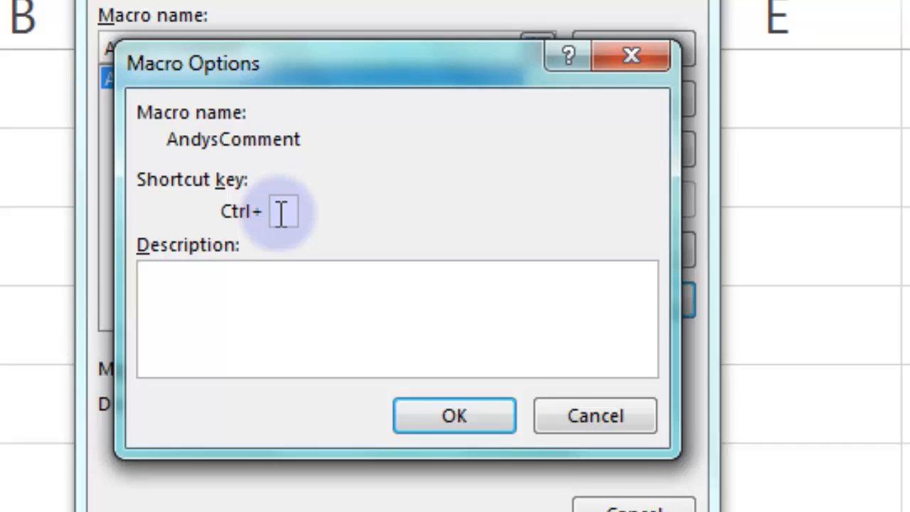
{"action": "type", "text": "j"}
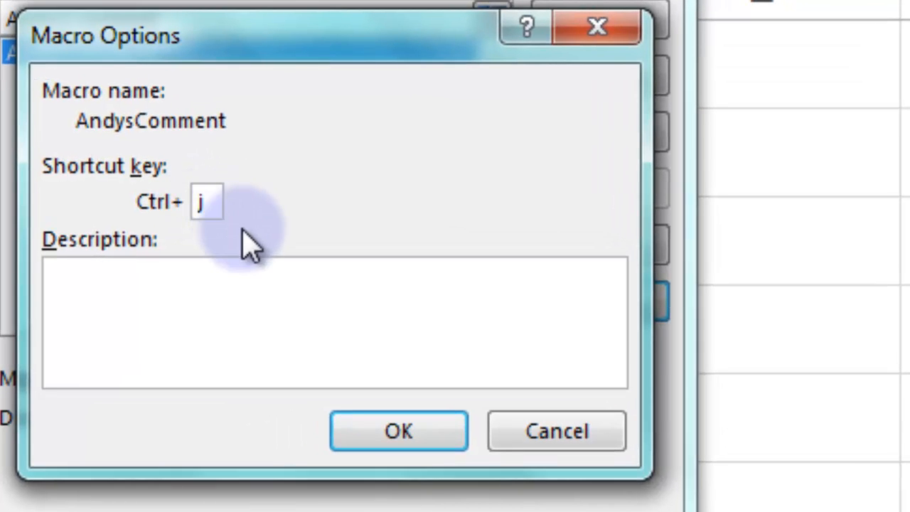
{"action": "left_click", "coordinate": [322, 299]}
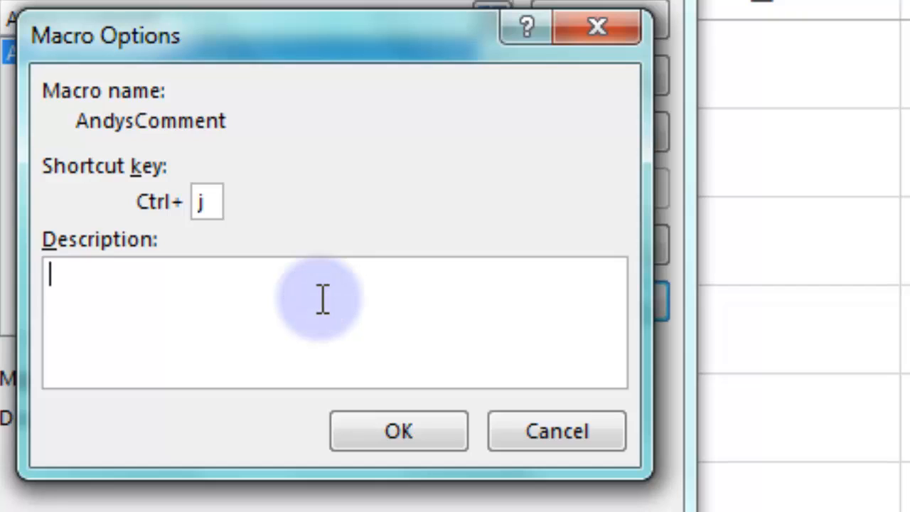
{"action": "type", "text": "Comment E"}
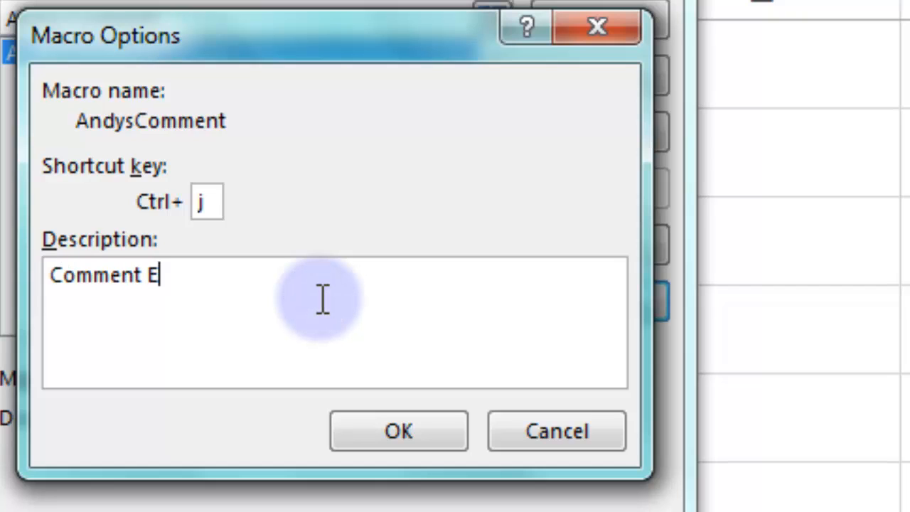
{"action": "type", "text": "xcel Cells with V"}
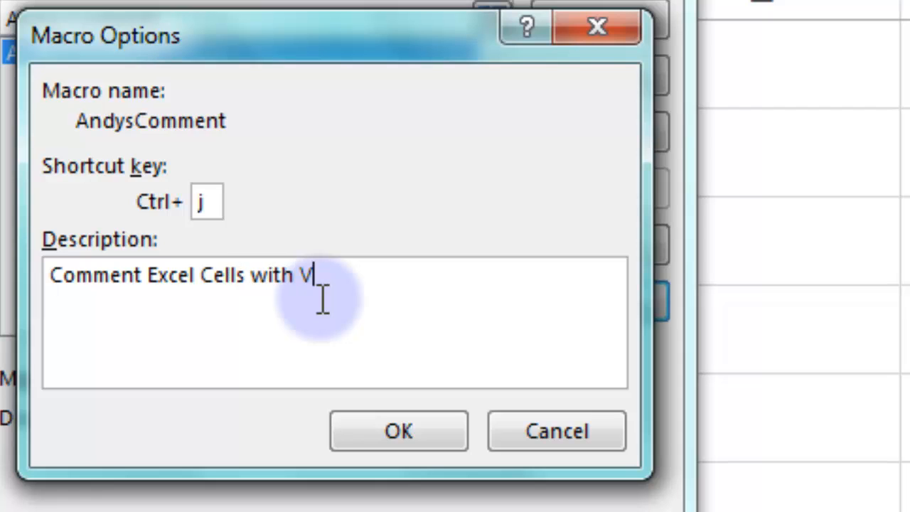
{"action": "type", "text": "BA"}
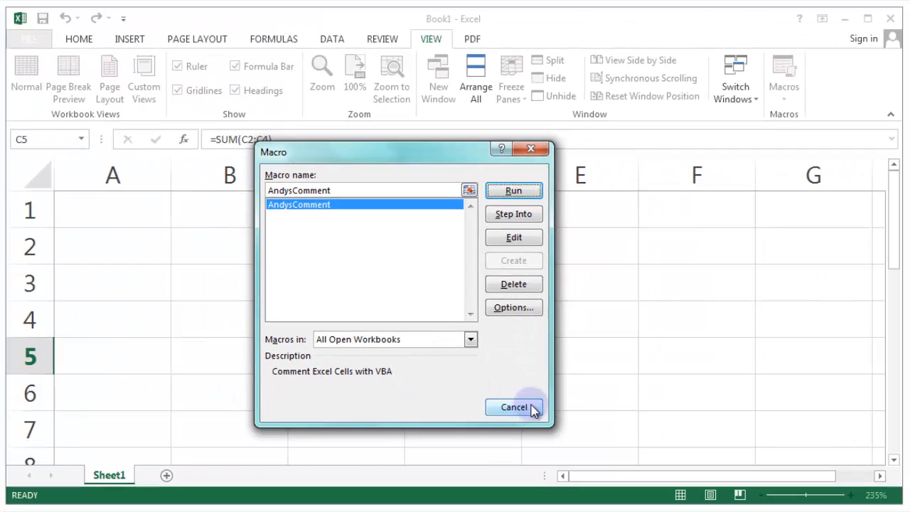
Add the bold =SUM(C2:C4) comment to C5 and drag it up beside rows 2–4.
{"action": "left_click", "coordinate": [513, 407]}
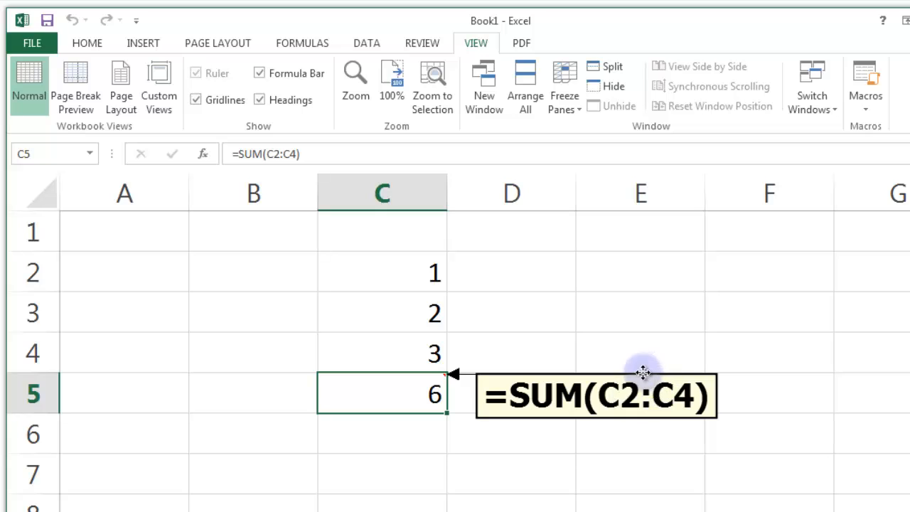
{"action": "left_click_drag", "start_coordinate": [596, 396], "coordinate": [624, 311]}
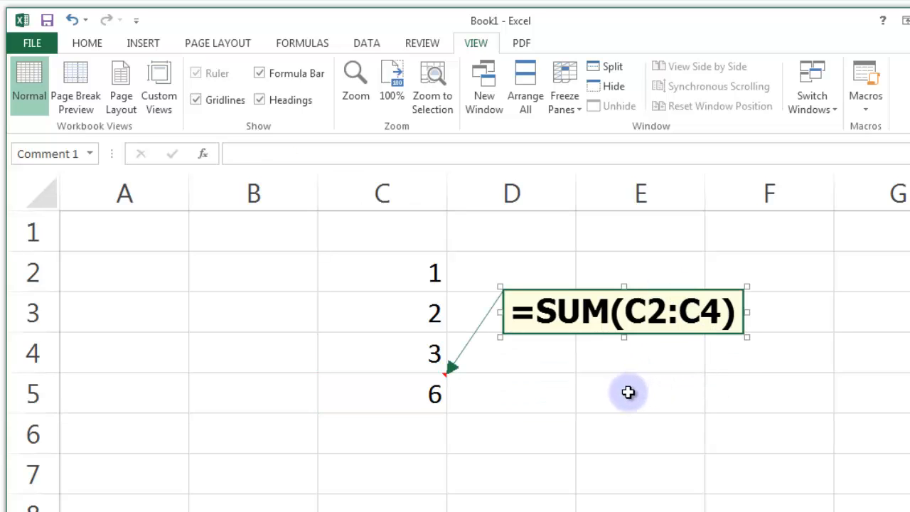
{"action": "left_click", "coordinate": [639, 392]}
{"action": "type", "text": "="}
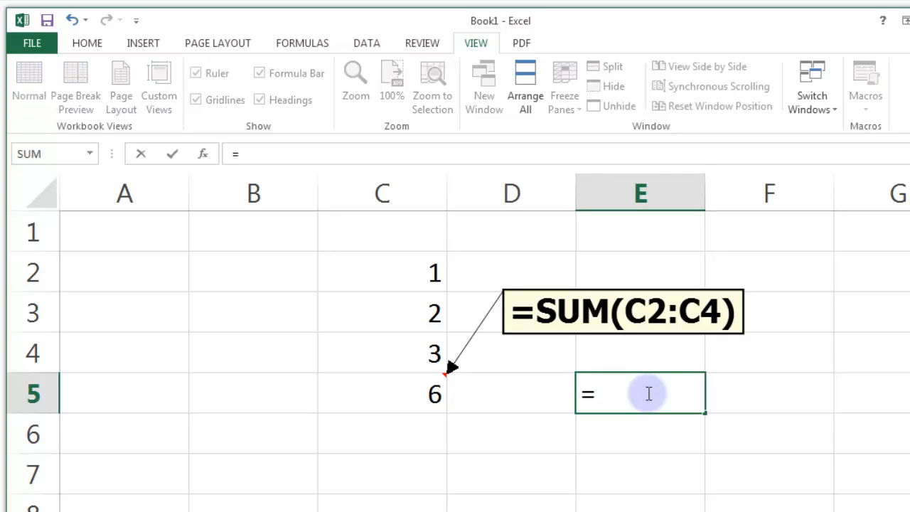
Build the E5 formula =C2+C3 by referencing C2 and adding a plus.
{"action": "left_click", "coordinate": [382, 272]}
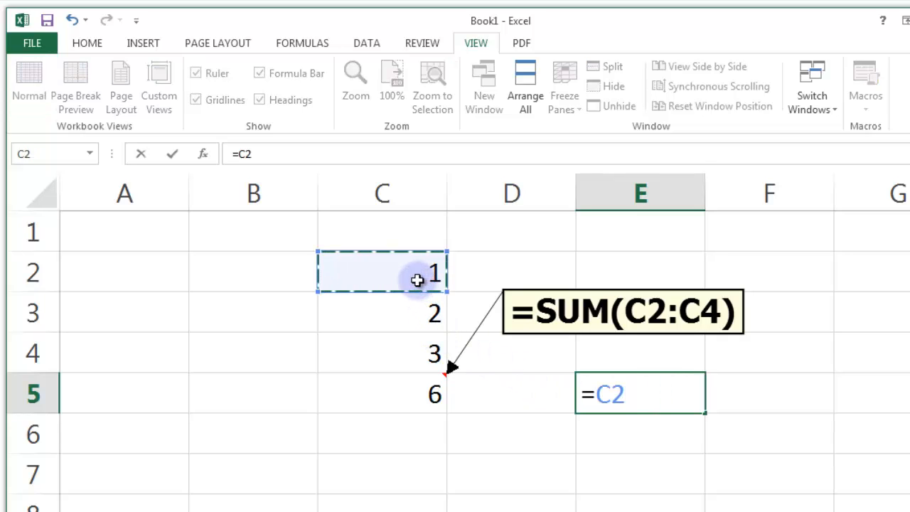
{"action": "type", "text": "+C3"}
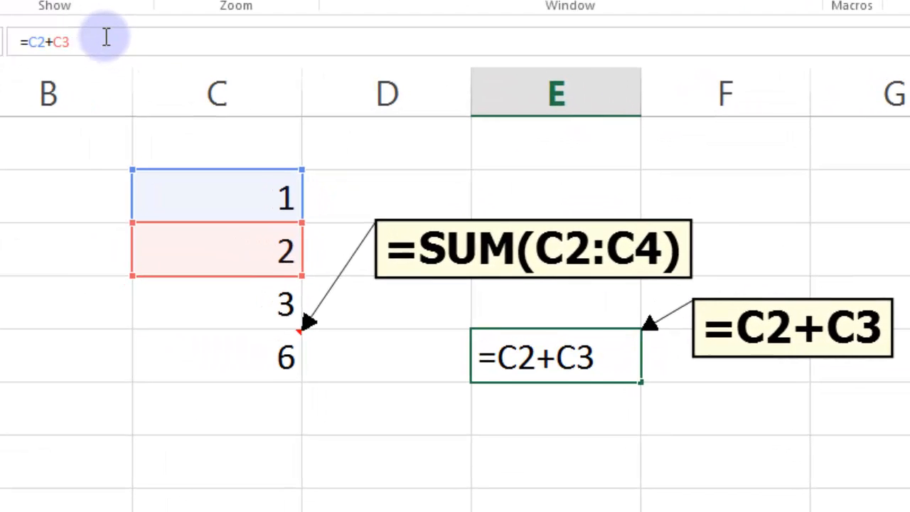
Change E5's formula from C3 to =C2+C4 and refresh its bold comment to match.
{"action": "key", "text": "Backspace"}
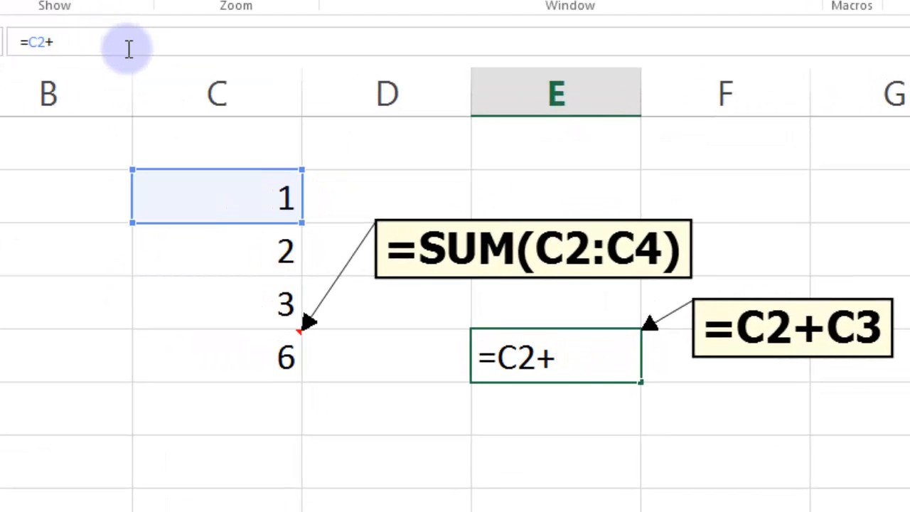
{"action": "mouse_move", "coordinate": [172, 233]}
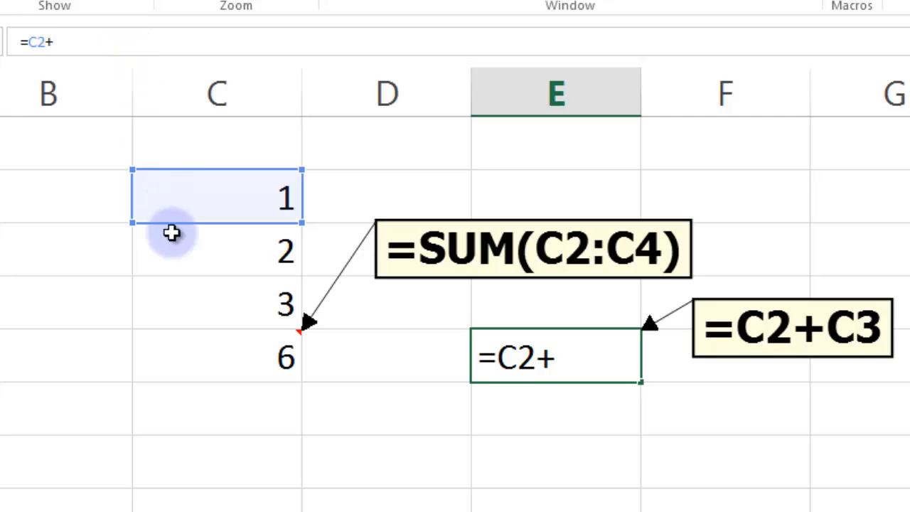
{"action": "left_click", "coordinate": [216, 305]}
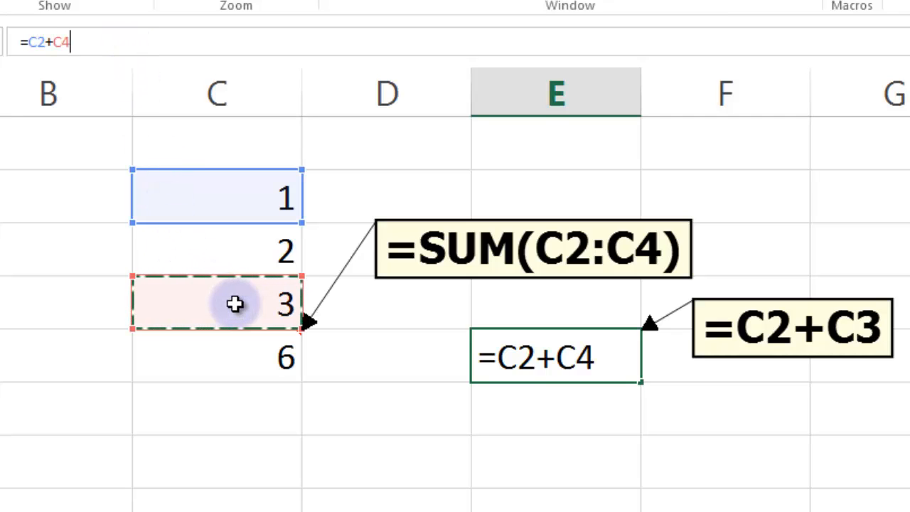
{"action": "key", "text": "Return"}
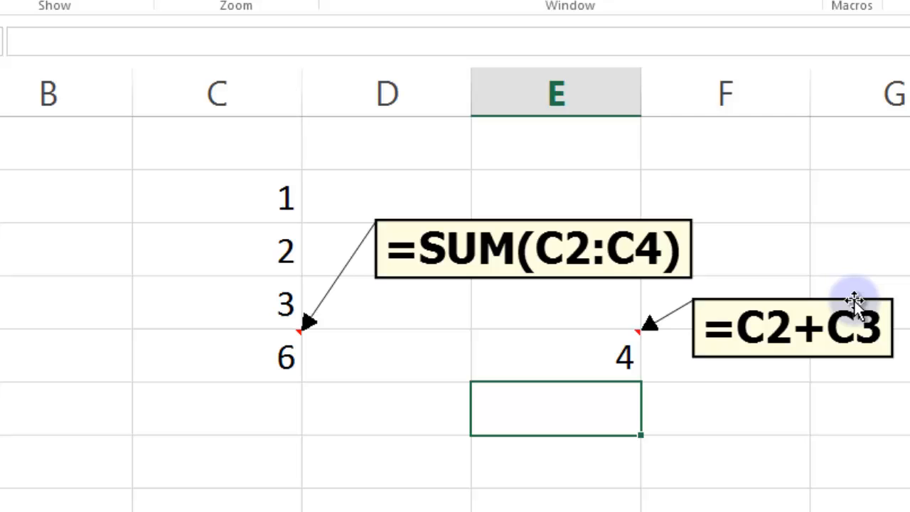
{"action": "left_click", "coordinate": [792, 327]}
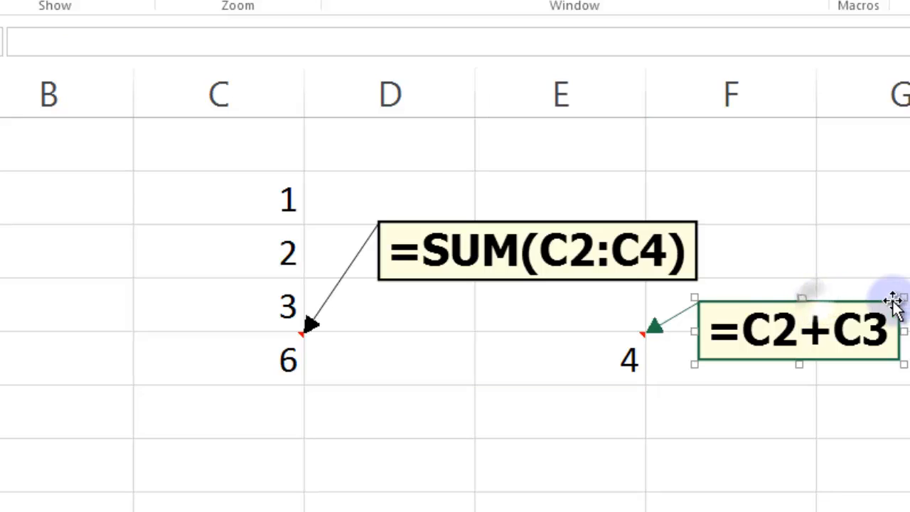
{"action": "left_click", "coordinate": [558, 359]}
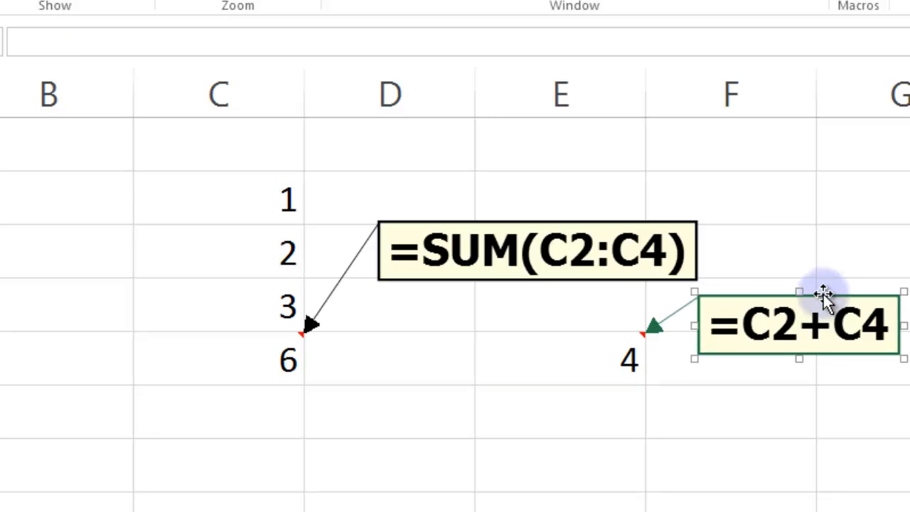
{"action": "mouse_move", "coordinate": [771, 185]}
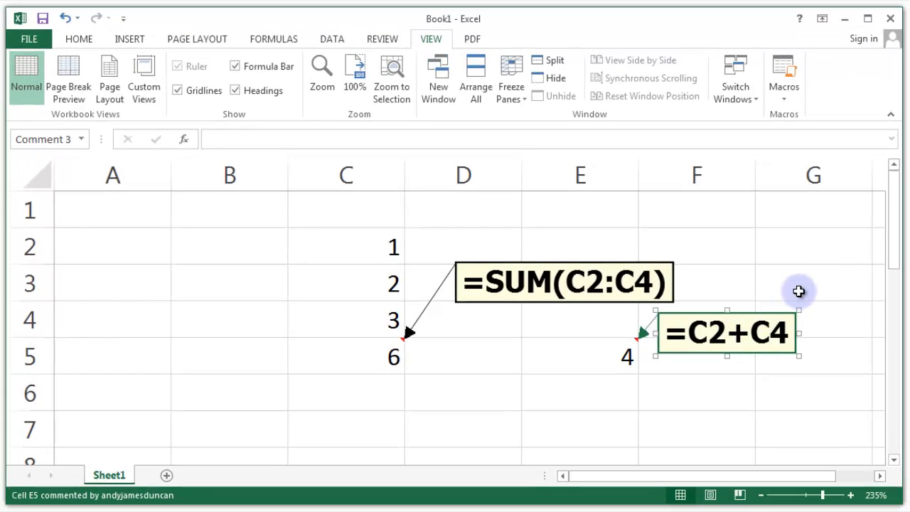
{"action": "left_click", "coordinate": [814, 283]}
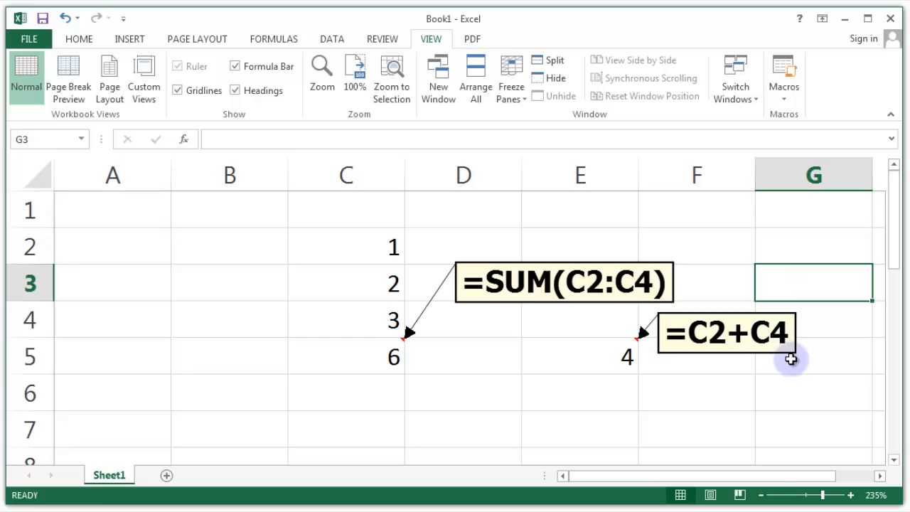
{"action": "left_click", "coordinate": [814, 393]}
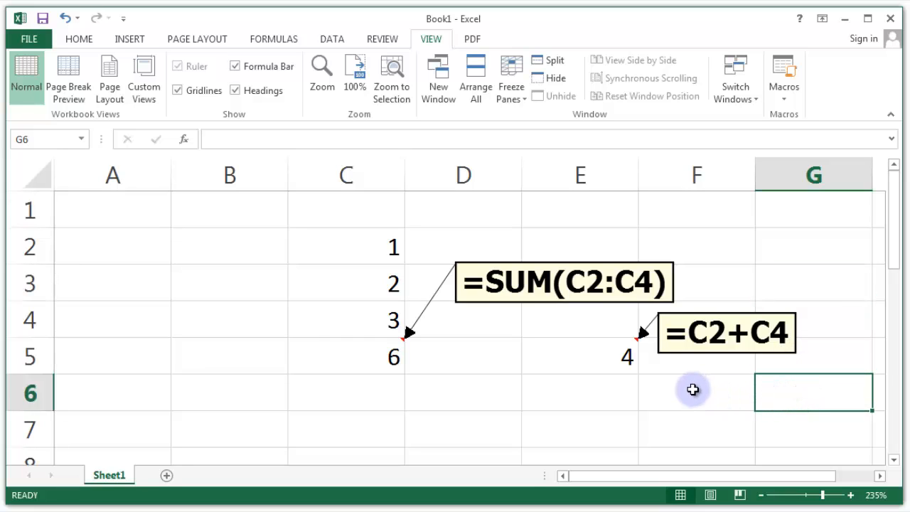
{"action": "mouse_move", "coordinate": [686, 390]}
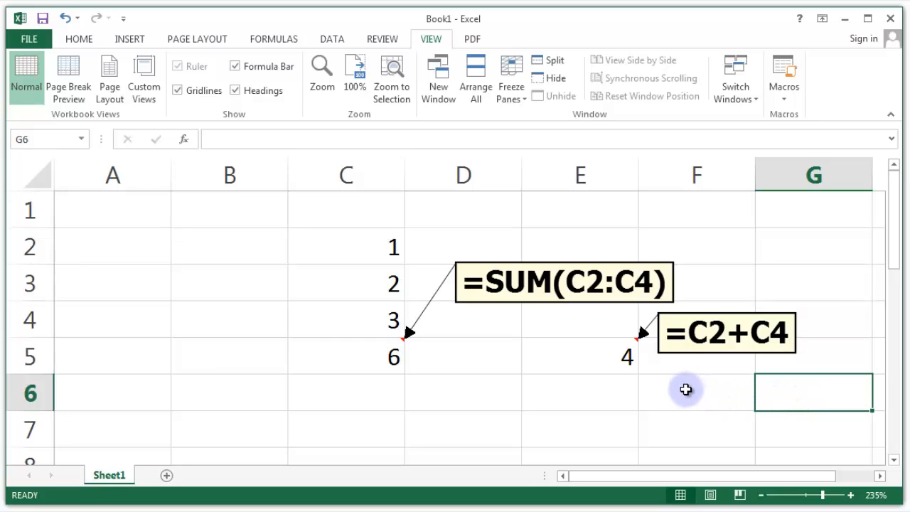
{"action": "mouse_move", "coordinate": [644, 333]}
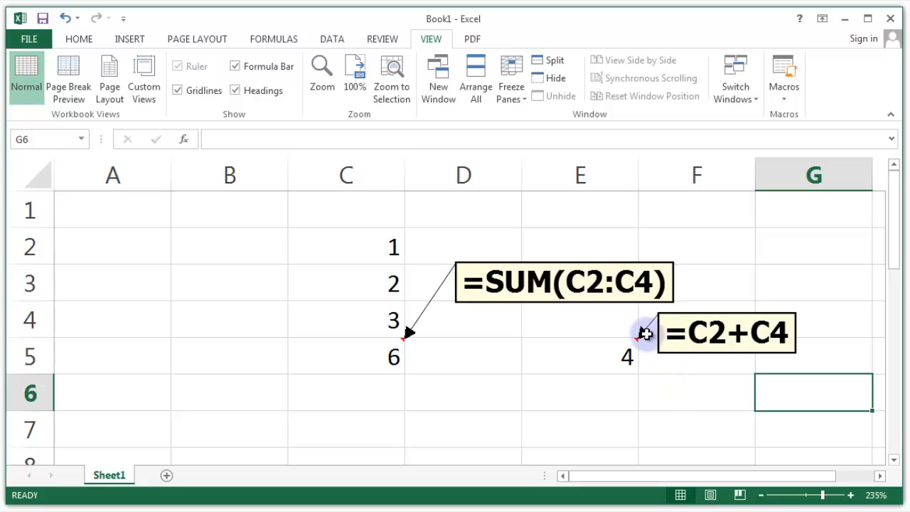